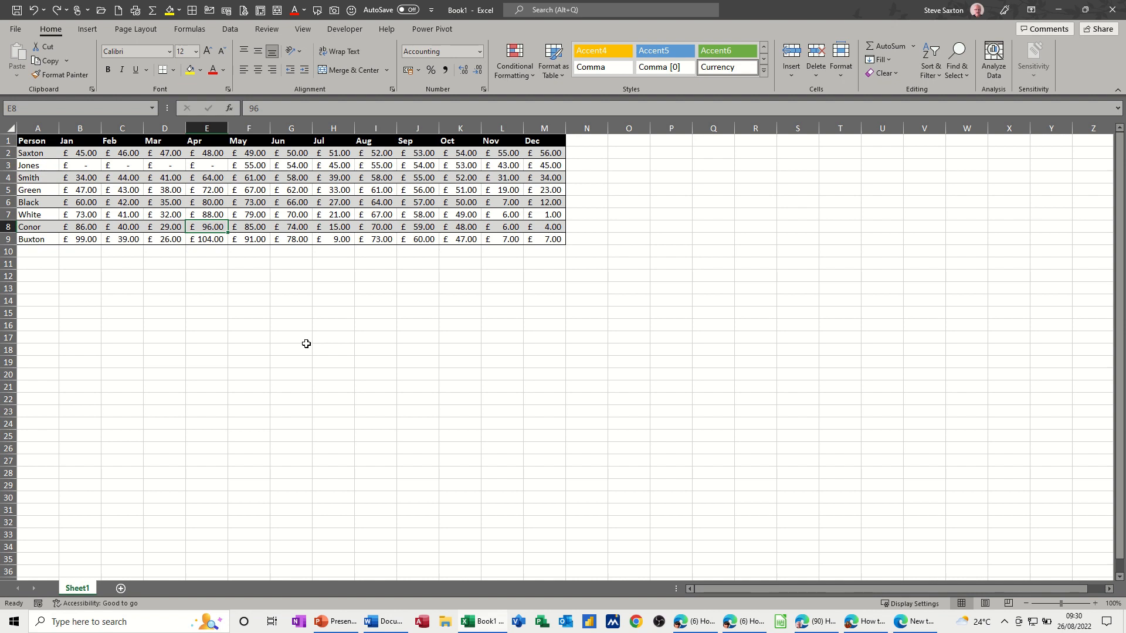
{"action": "mouse_move", "coordinate": [291, 170]}
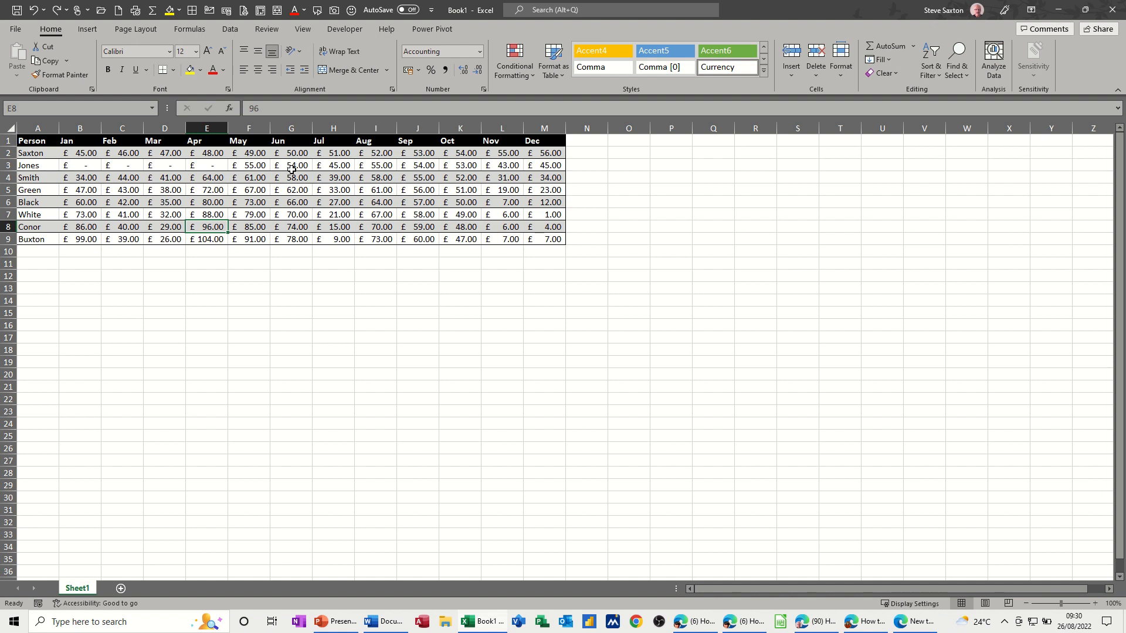
Format the person-by-month data as a table with headers in a Medium grey style
{"action": "left_click", "coordinate": [164, 165]}
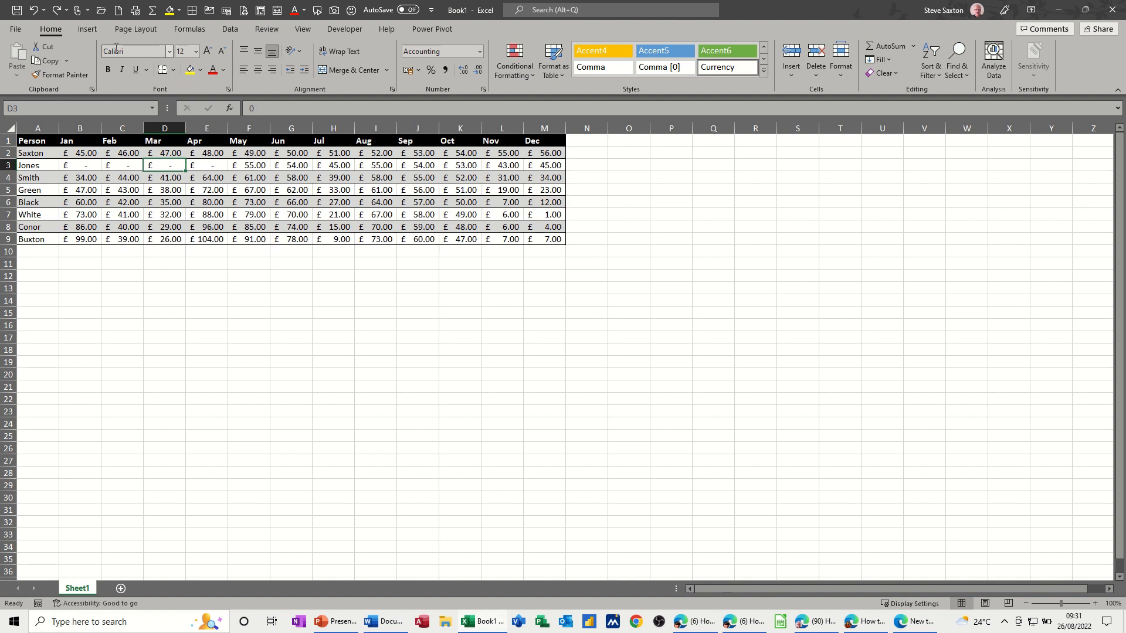
{"action": "left_click", "coordinate": [552, 59]}
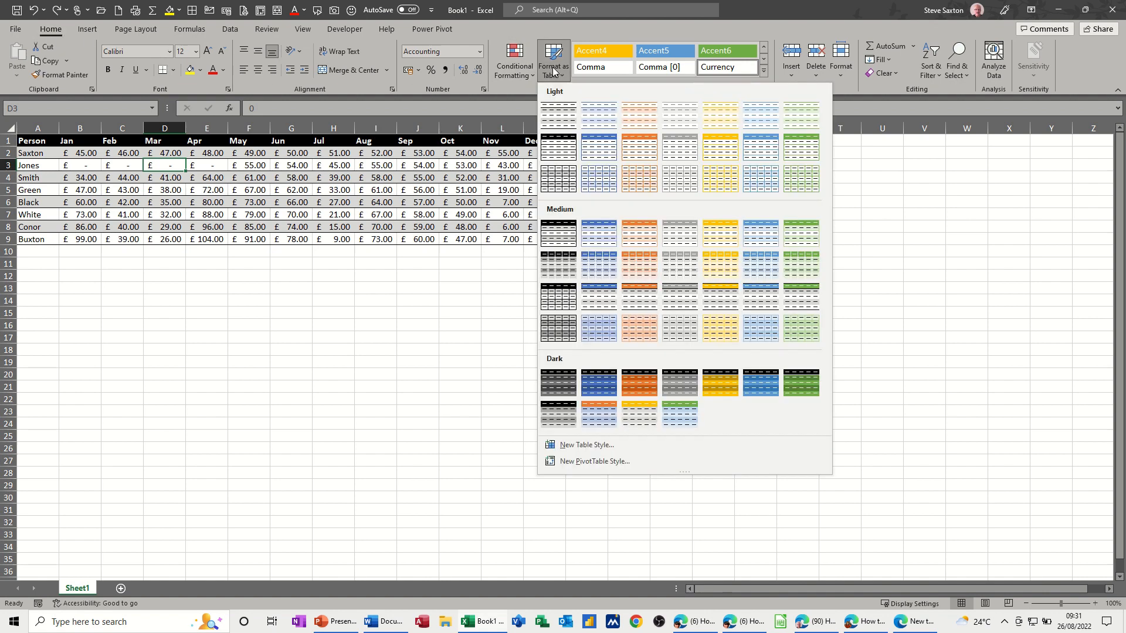
{"action": "mouse_move", "coordinate": [558, 233]}
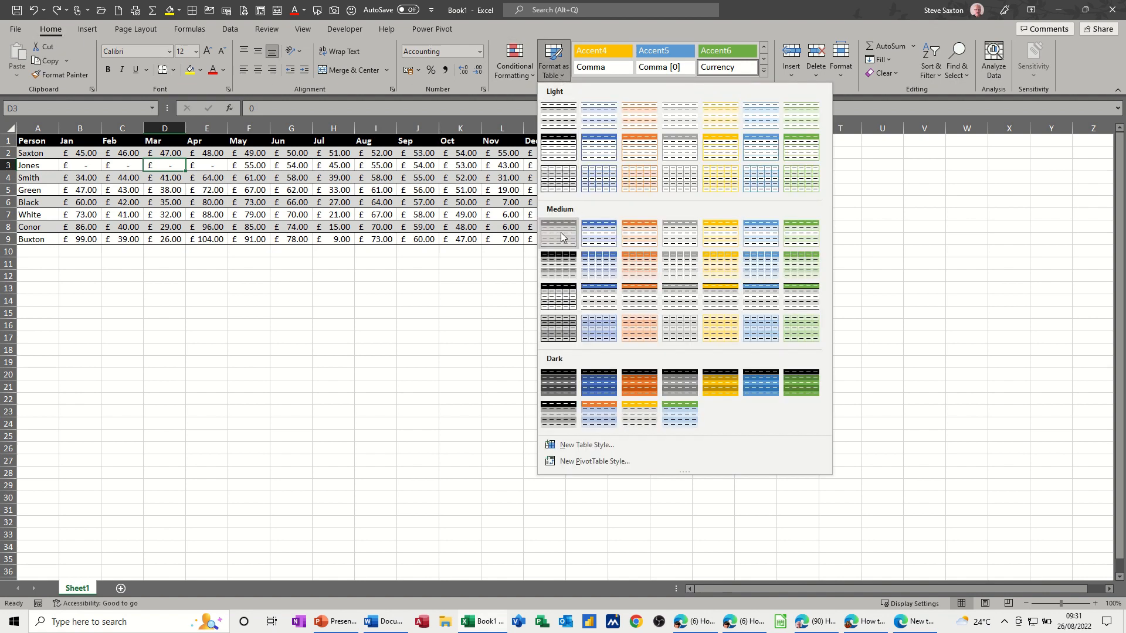
{"action": "left_click", "coordinate": [558, 233]}
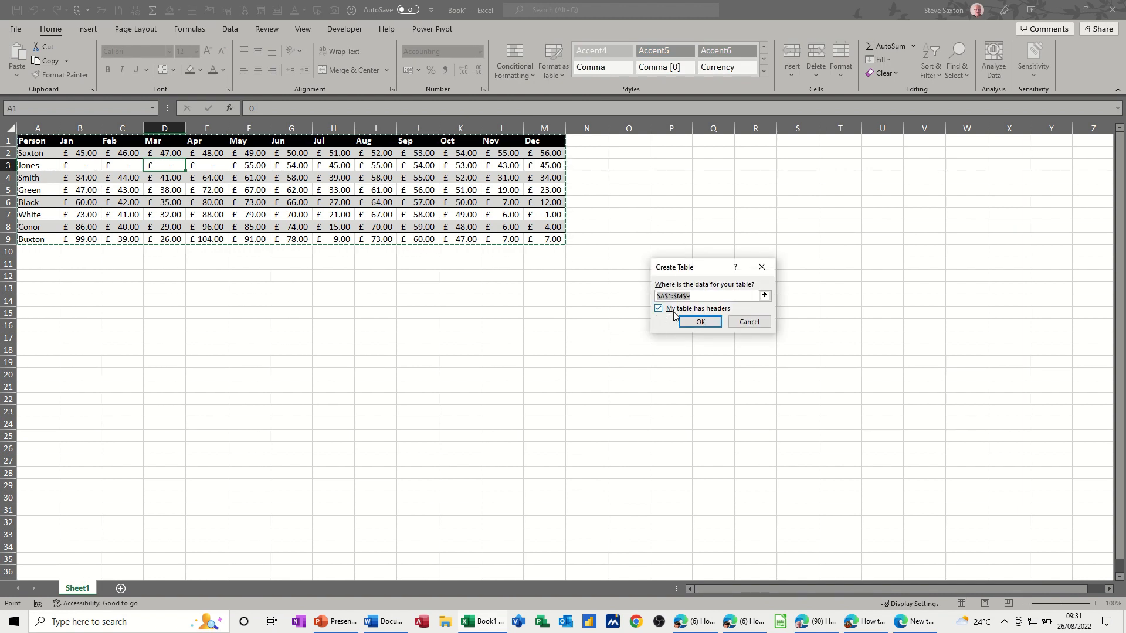
{"action": "left_click", "coordinate": [700, 321]}
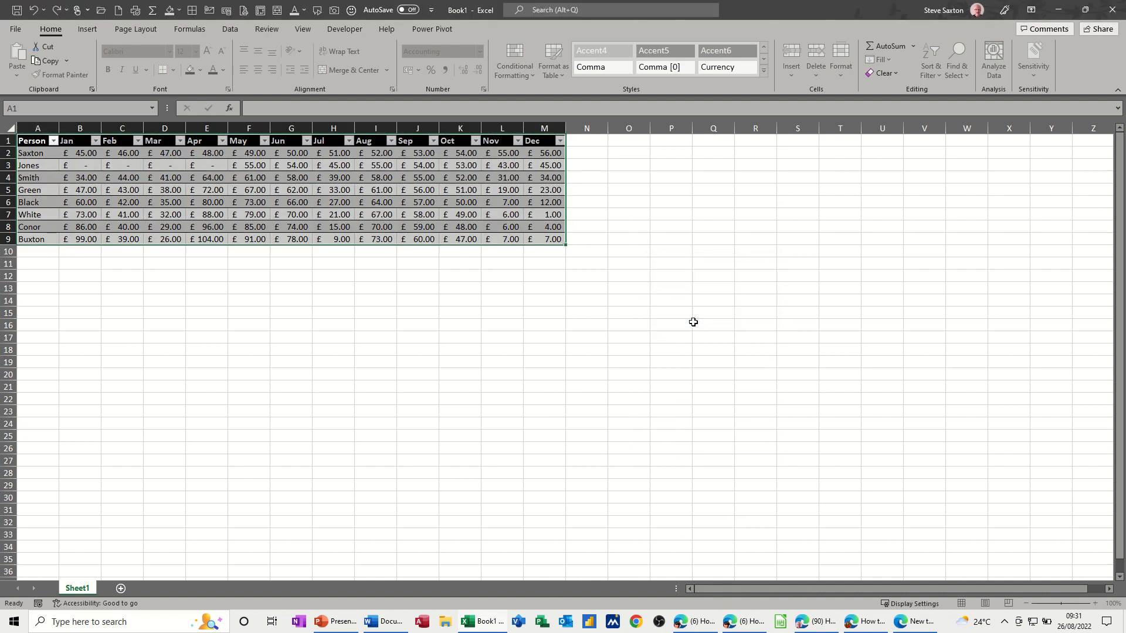
{"action": "left_click", "coordinate": [179, 163]}
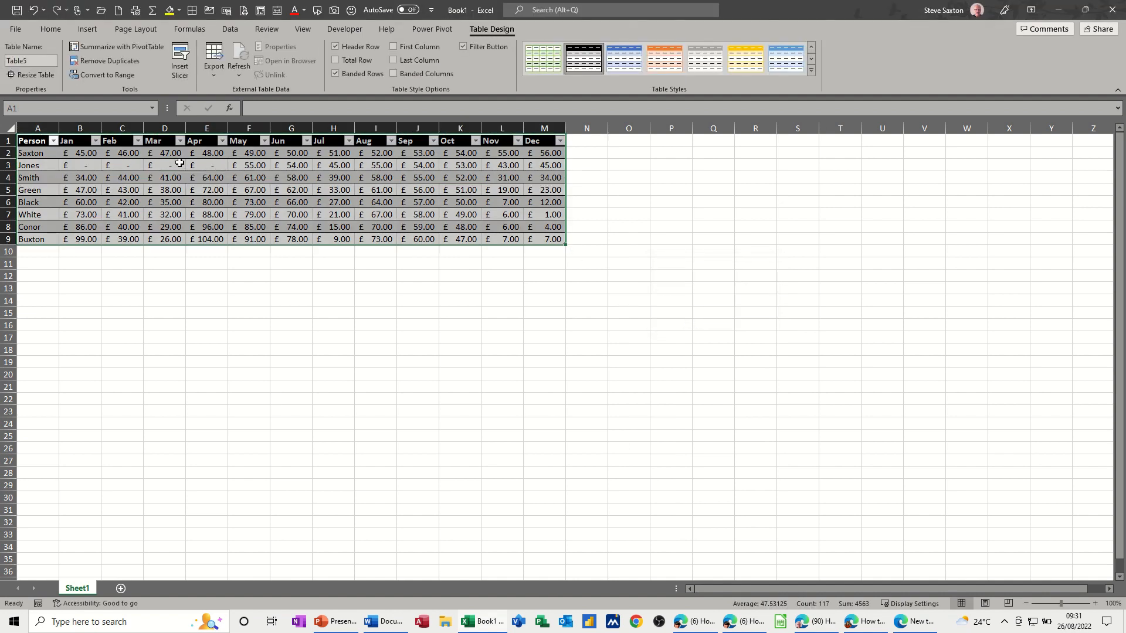
Set the table name to Input in the Table Name box
{"action": "left_click", "coordinate": [33, 60]}
{"action": "type", "text": "Input"}
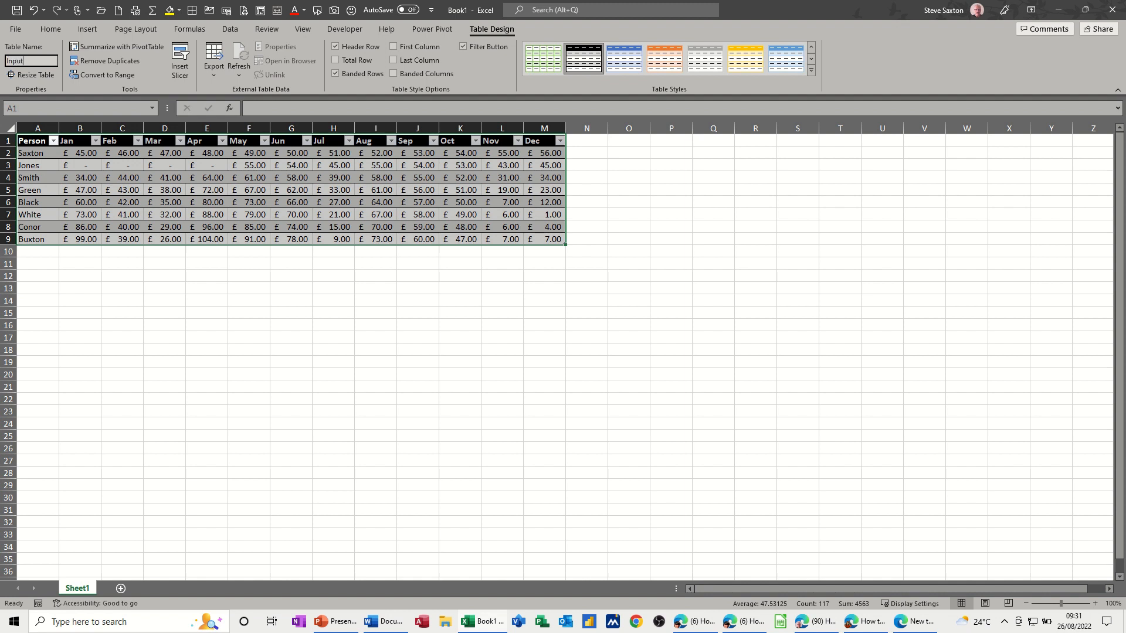
{"action": "left_click", "coordinate": [206, 202]}
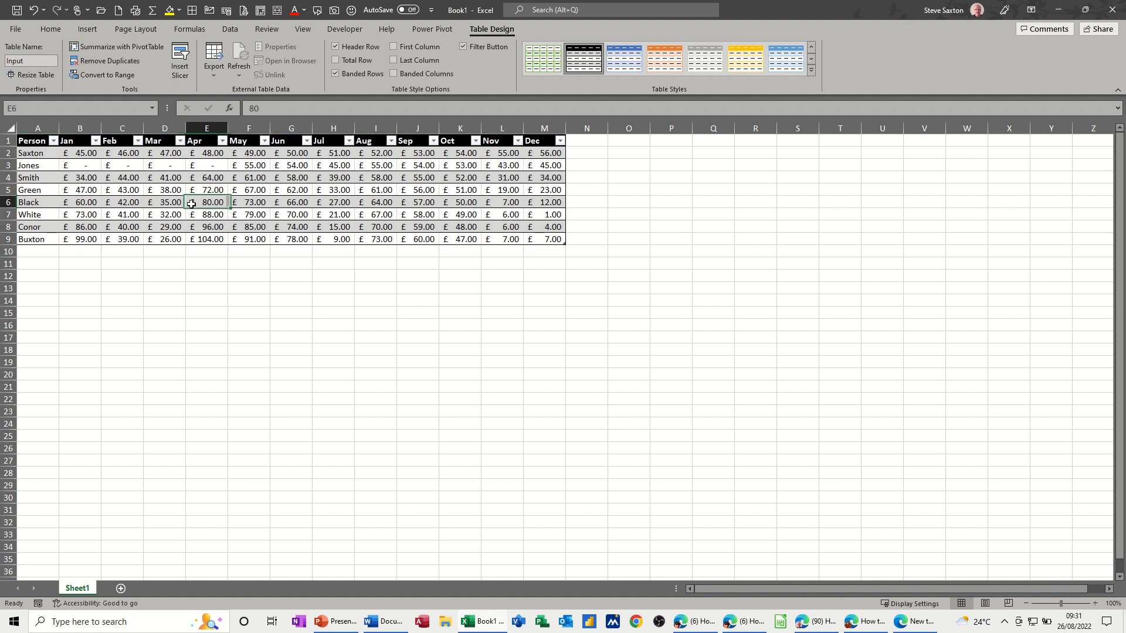
Send the Input table to the Power Query Editor using From Table/Range
{"action": "left_click", "coordinate": [230, 28]}
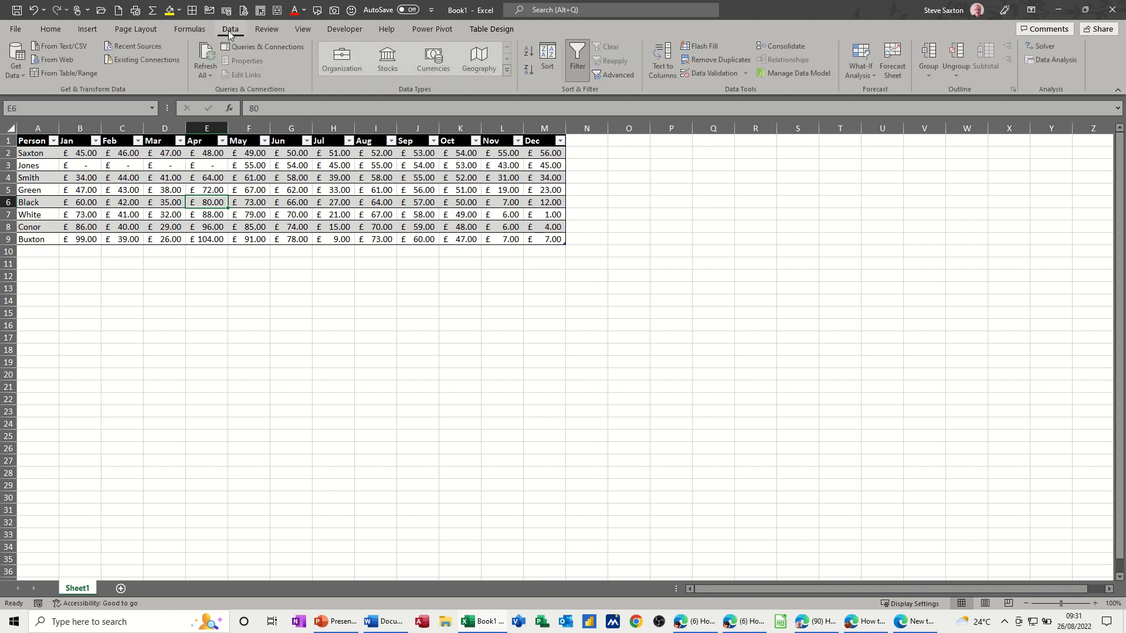
{"action": "mouse_move", "coordinate": [74, 95]}
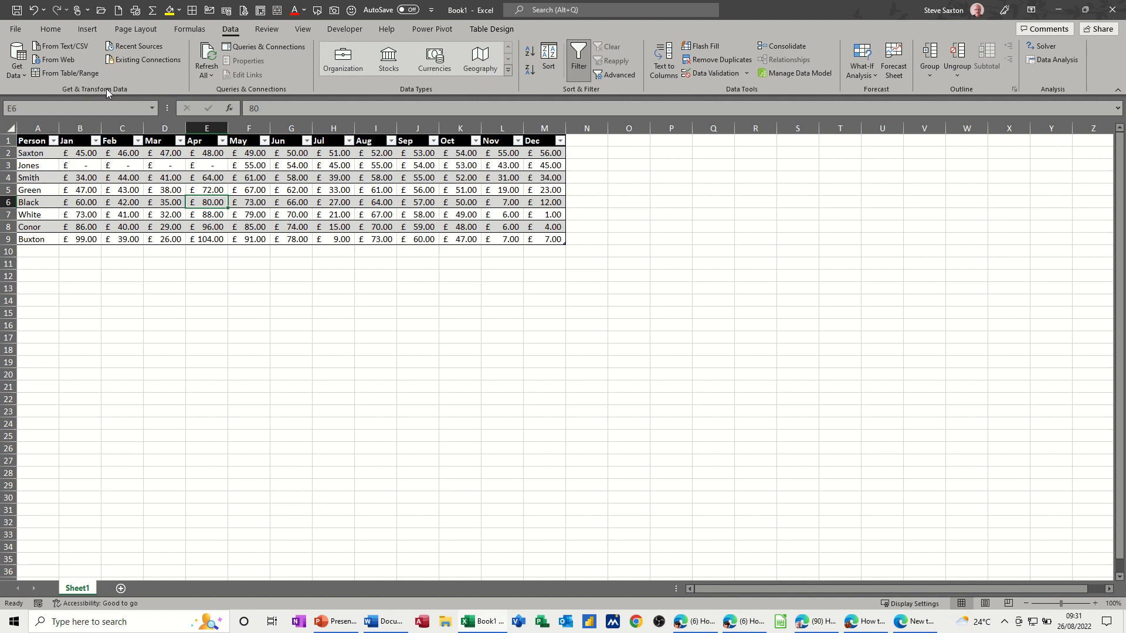
{"action": "mouse_move", "coordinate": [59, 73]}
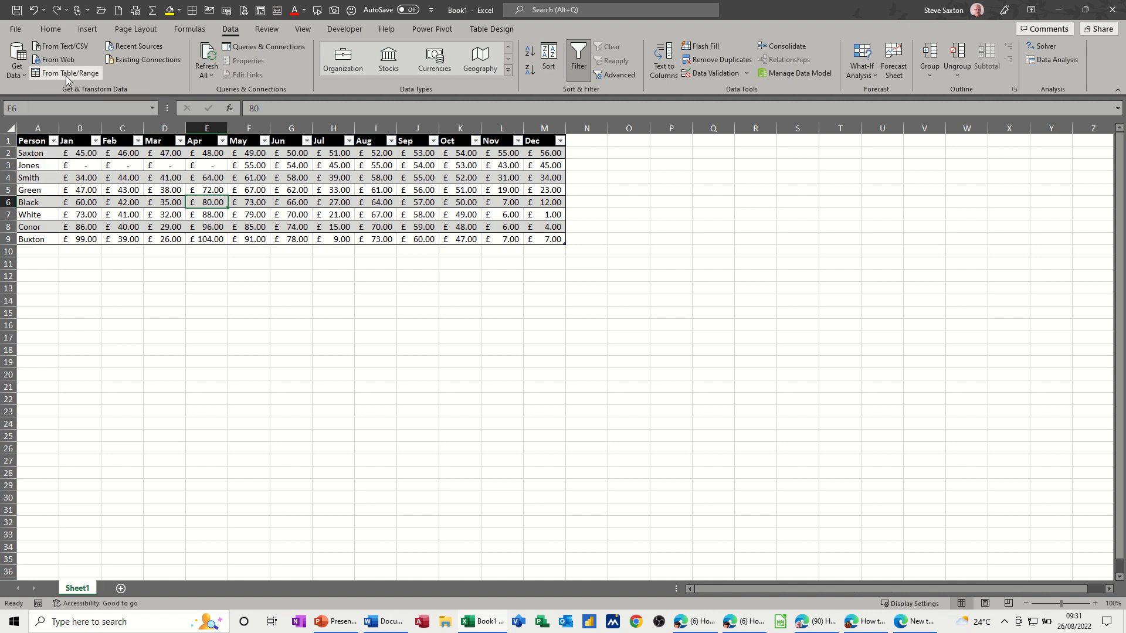
{"action": "left_click", "coordinate": [72, 73]}
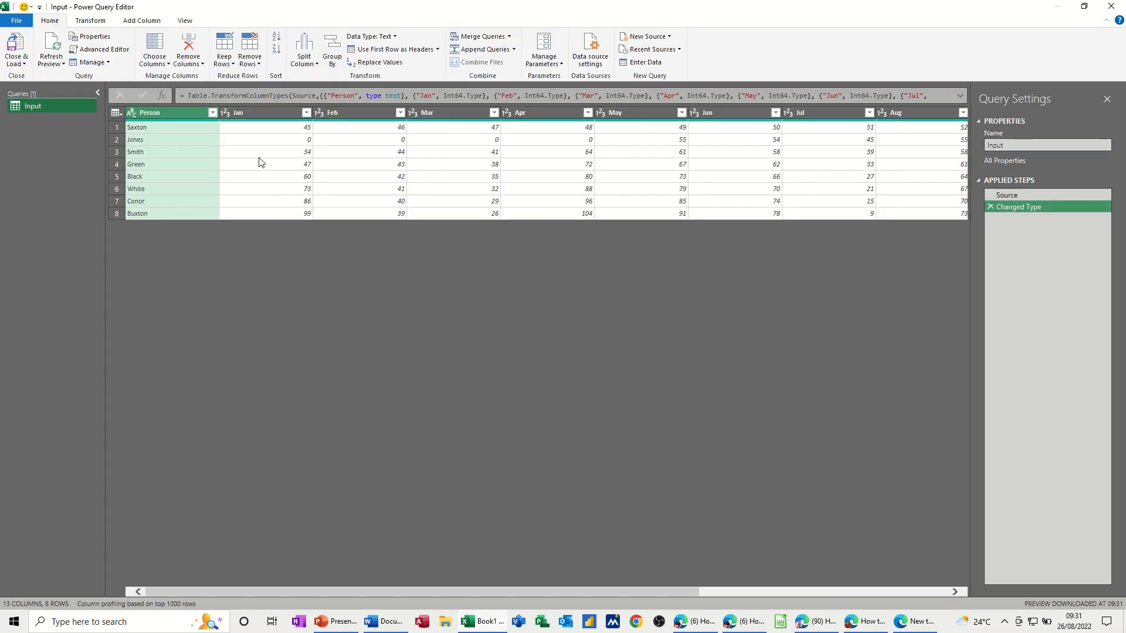
{"action": "mouse_move", "coordinate": [172, 130]}
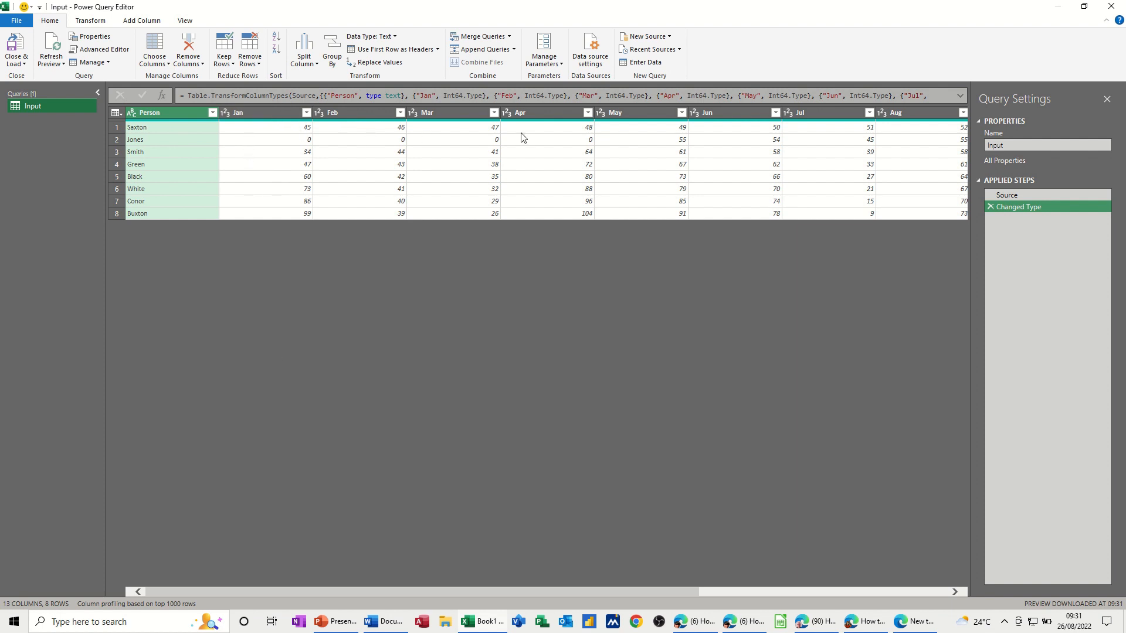
{"action": "mouse_move", "coordinate": [214, 141]}
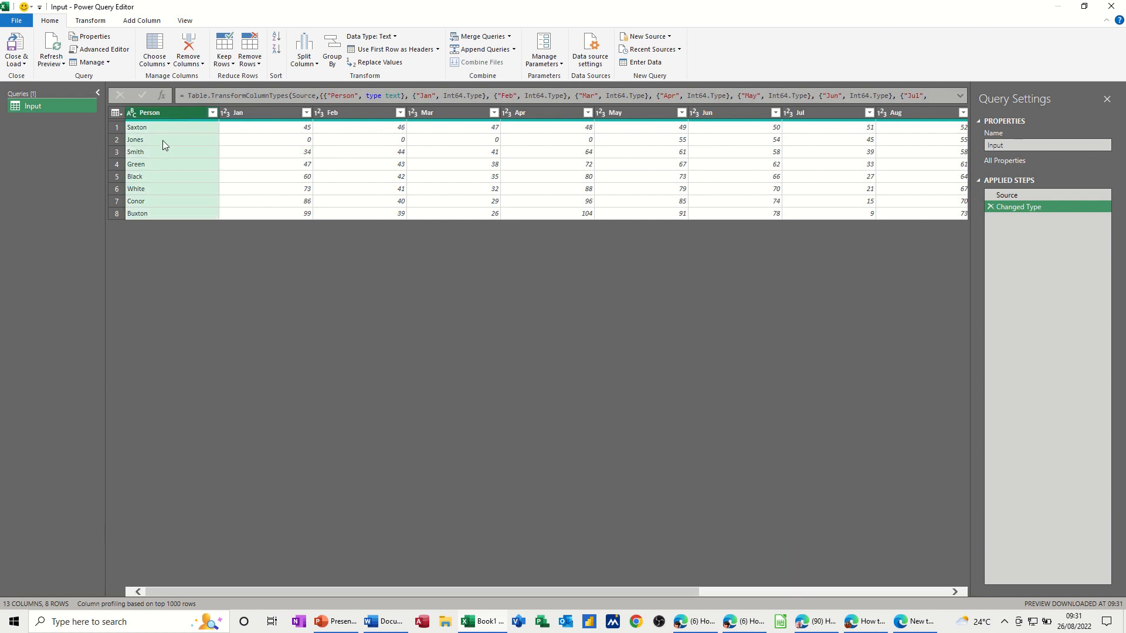
Unpivot all columns except Person into Attribute and Value columns
{"action": "left_click", "coordinate": [91, 20]}
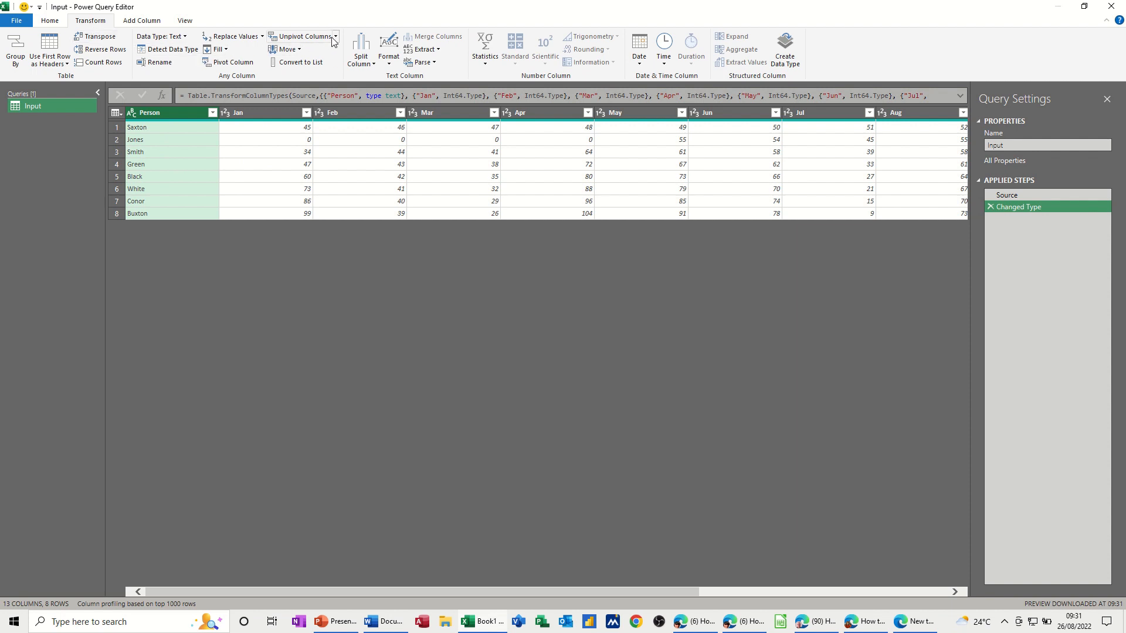
{"action": "mouse_move", "coordinate": [336, 39]}
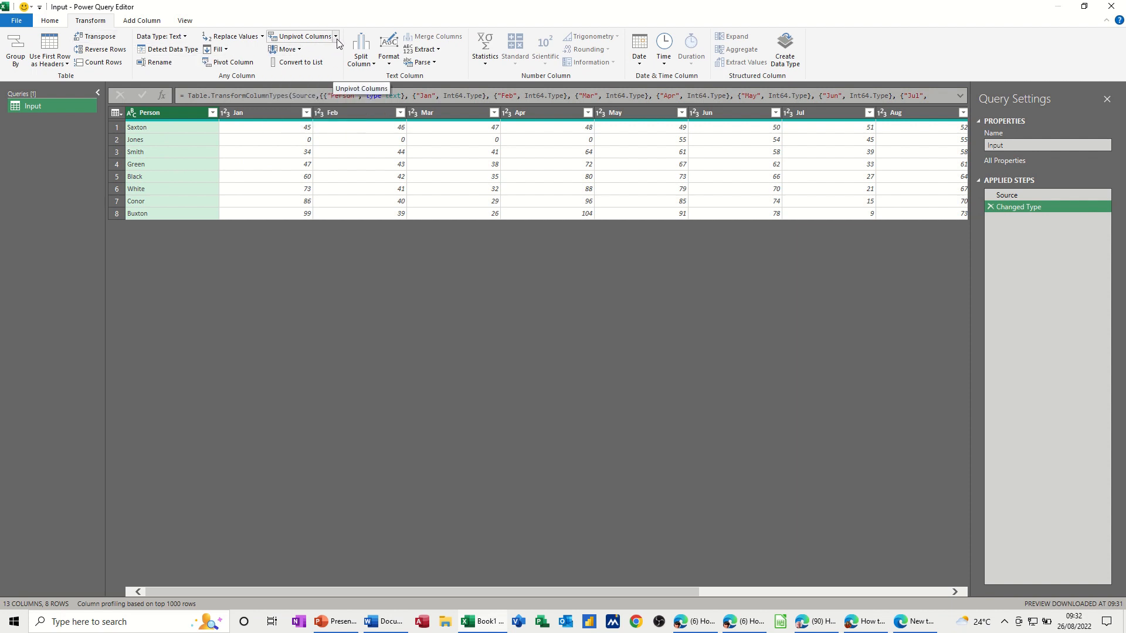
{"action": "left_click", "coordinate": [337, 36]}
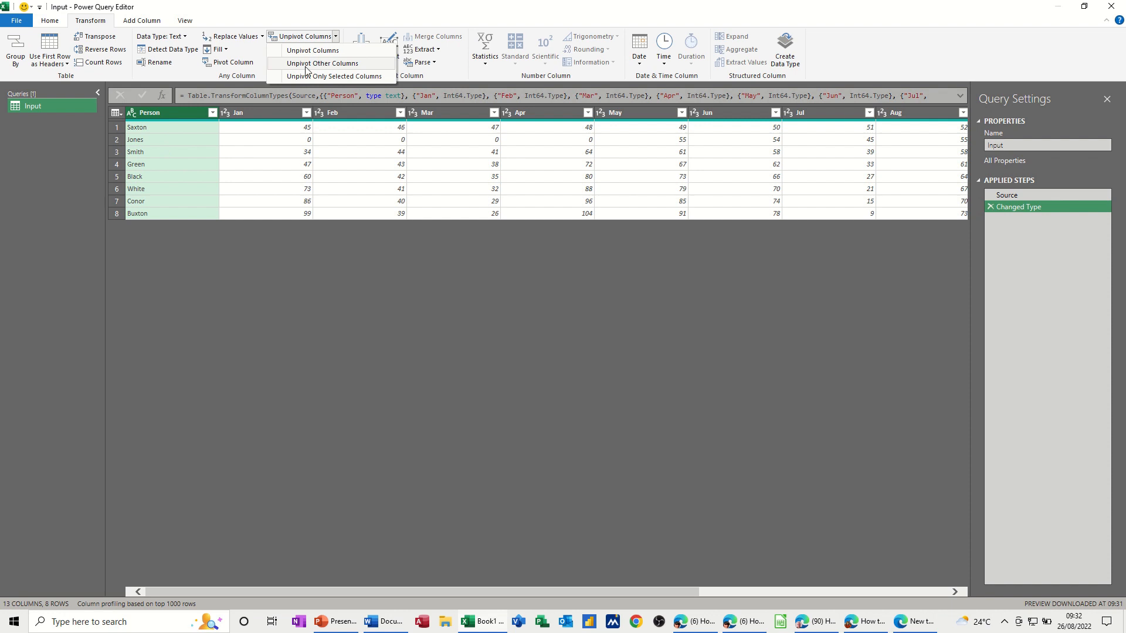
{"action": "mouse_move", "coordinate": [337, 76]}
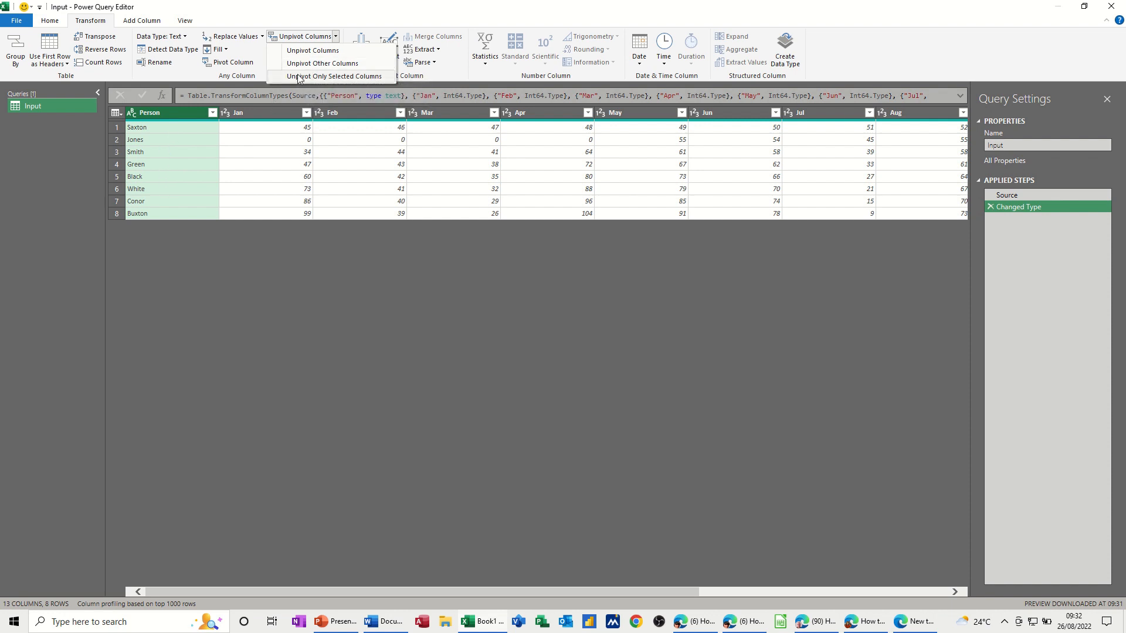
{"action": "left_click", "coordinate": [334, 63]}
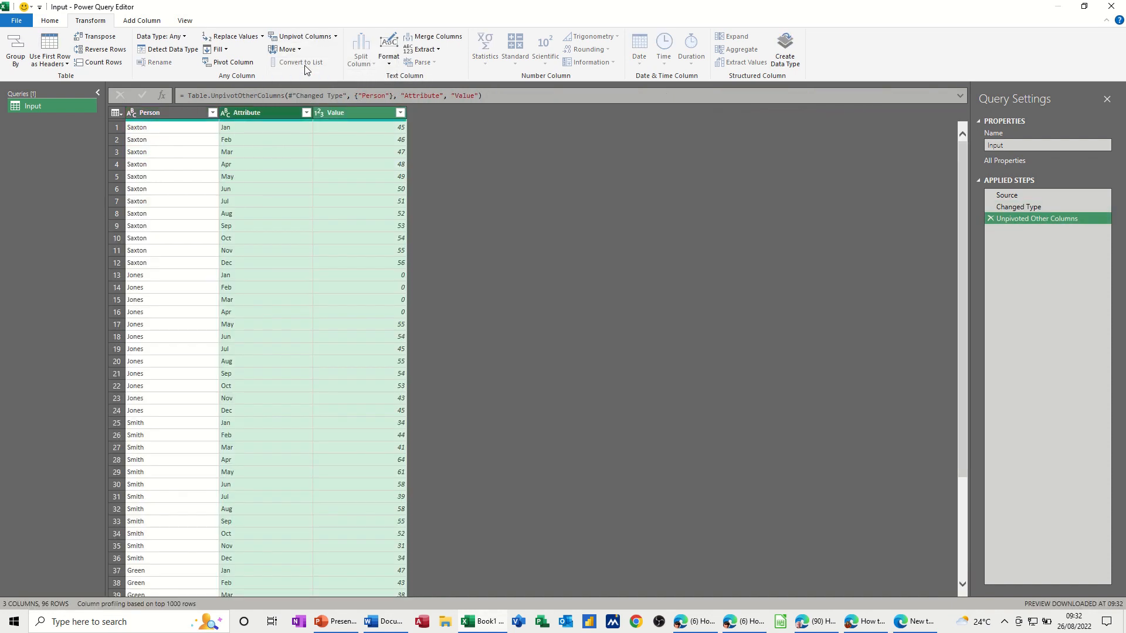
{"action": "mouse_move", "coordinate": [151, 242]}
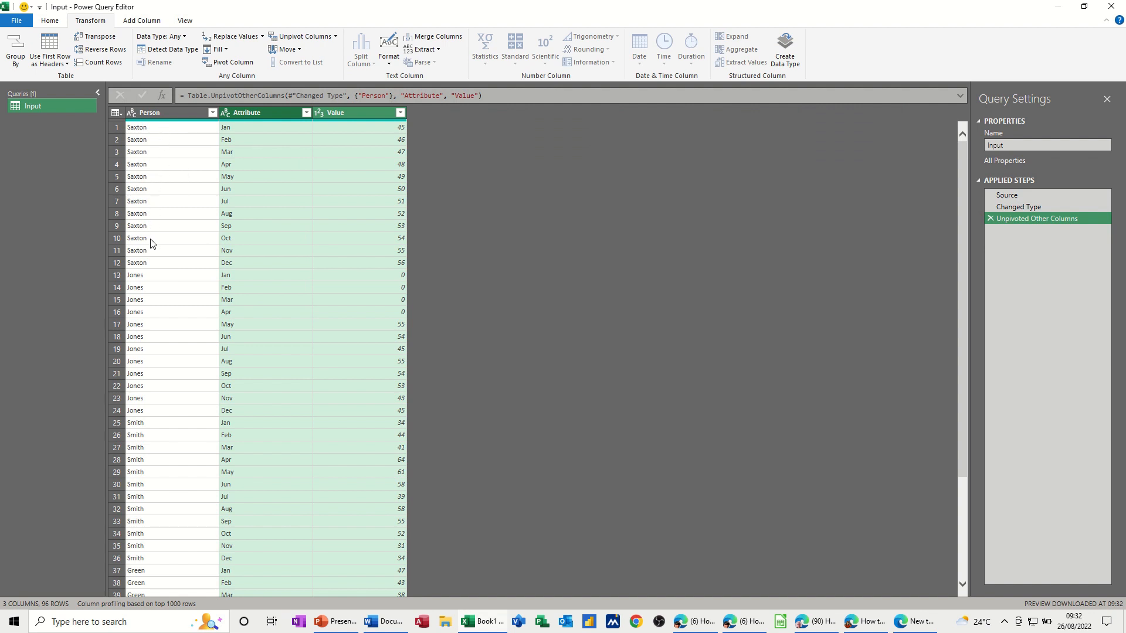
{"action": "mouse_move", "coordinate": [195, 274]}
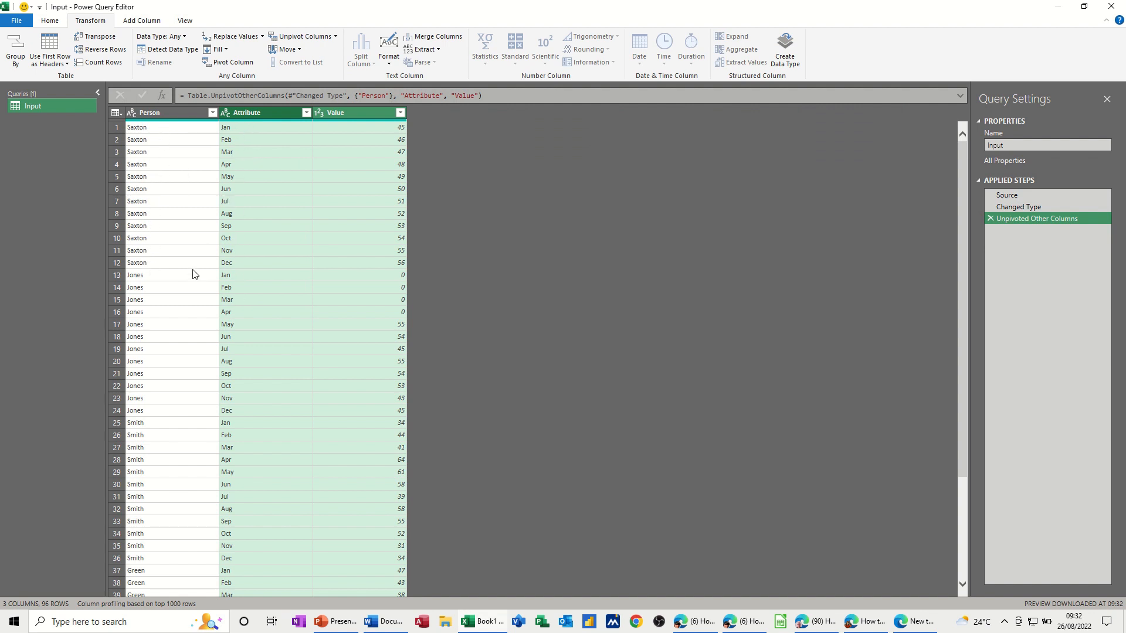
{"action": "mouse_move", "coordinate": [241, 164]}
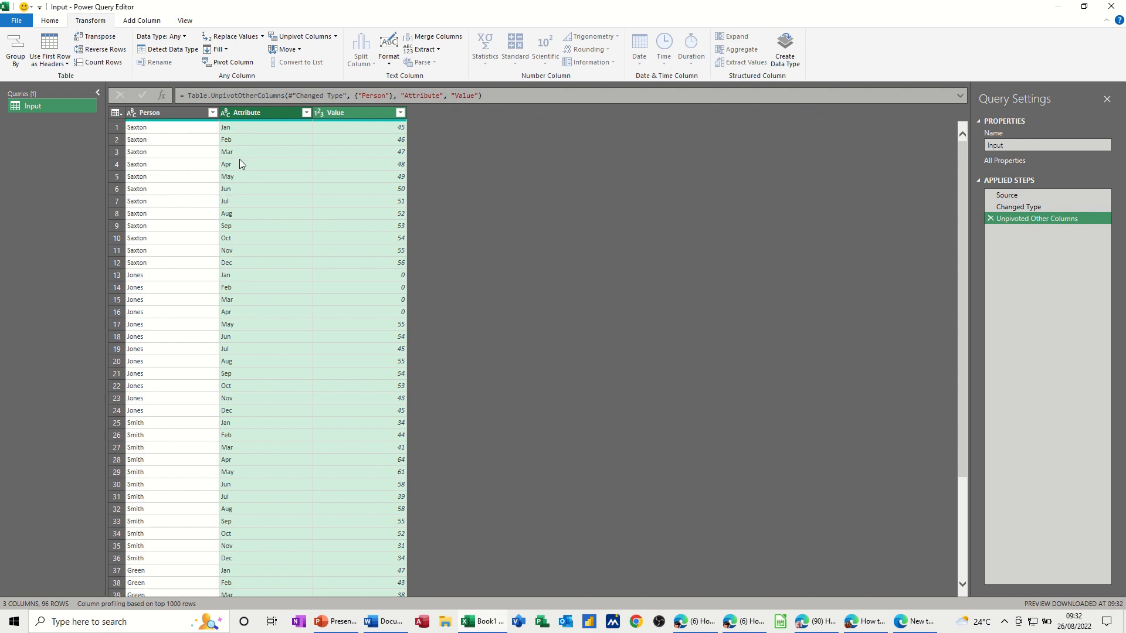
{"action": "mouse_move", "coordinate": [240, 325]}
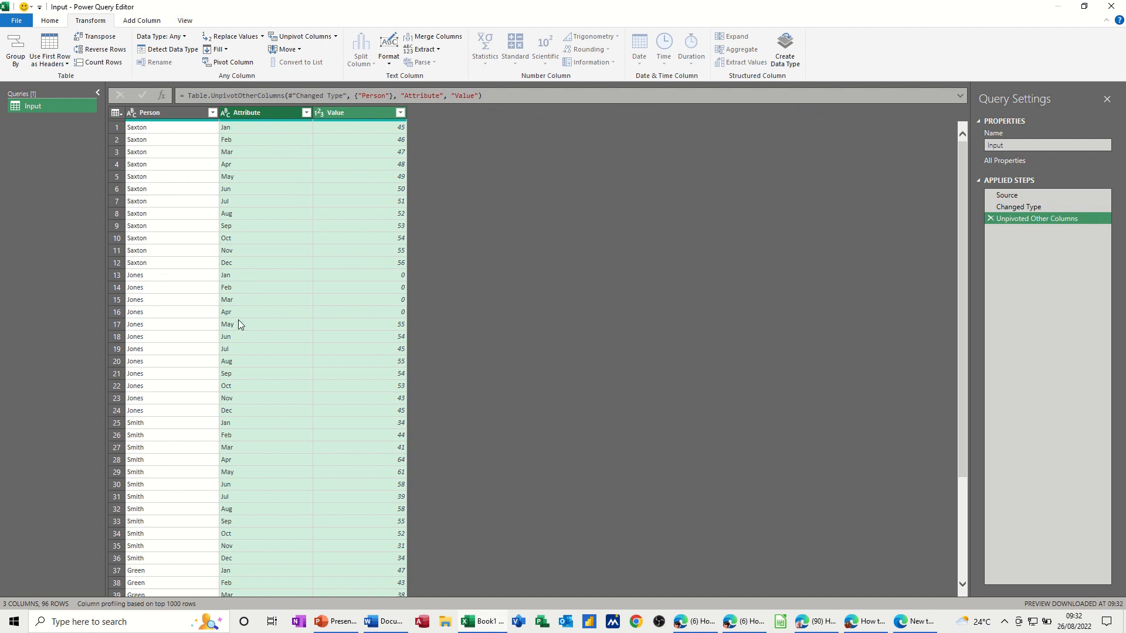
{"action": "mouse_move", "coordinate": [377, 384]}
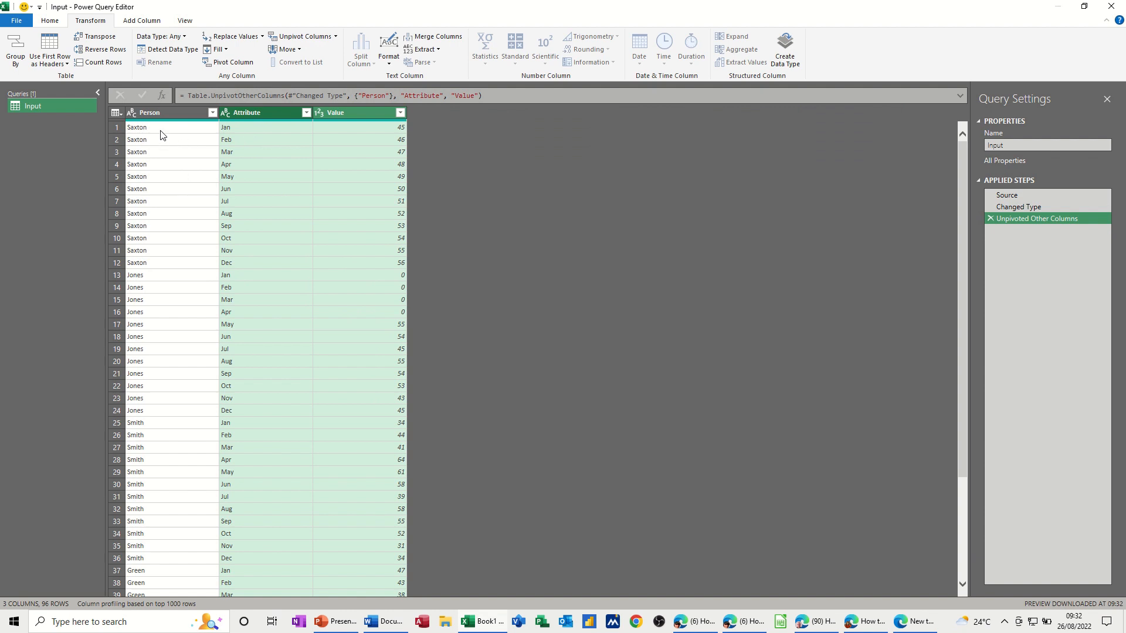
{"action": "mouse_move", "coordinate": [199, 176]}
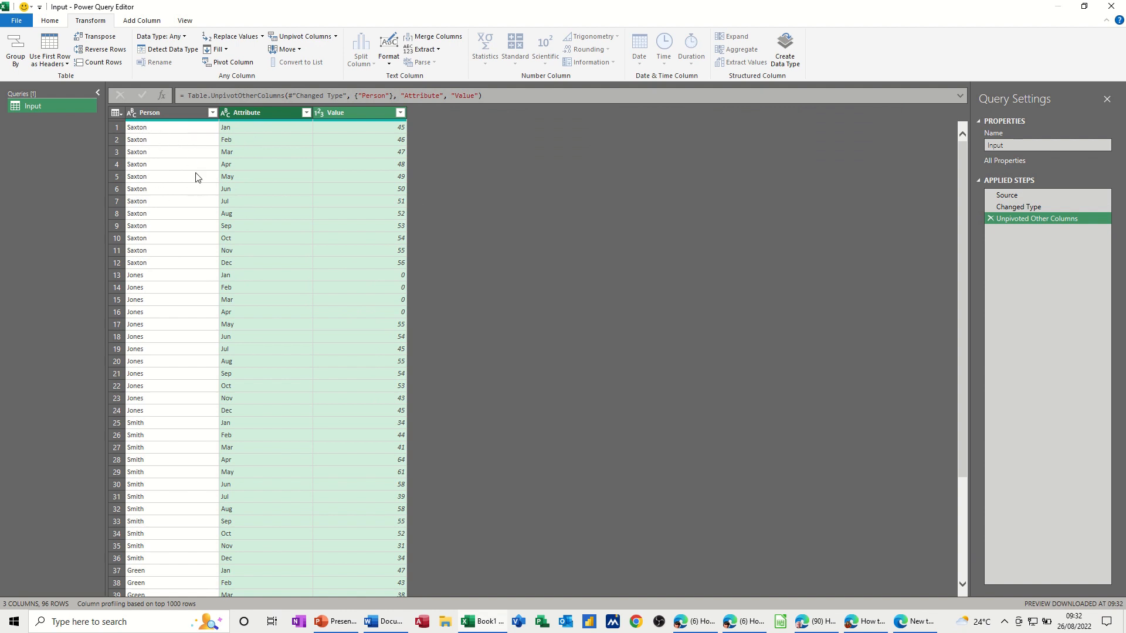
{"action": "mouse_move", "coordinate": [13, 46]}
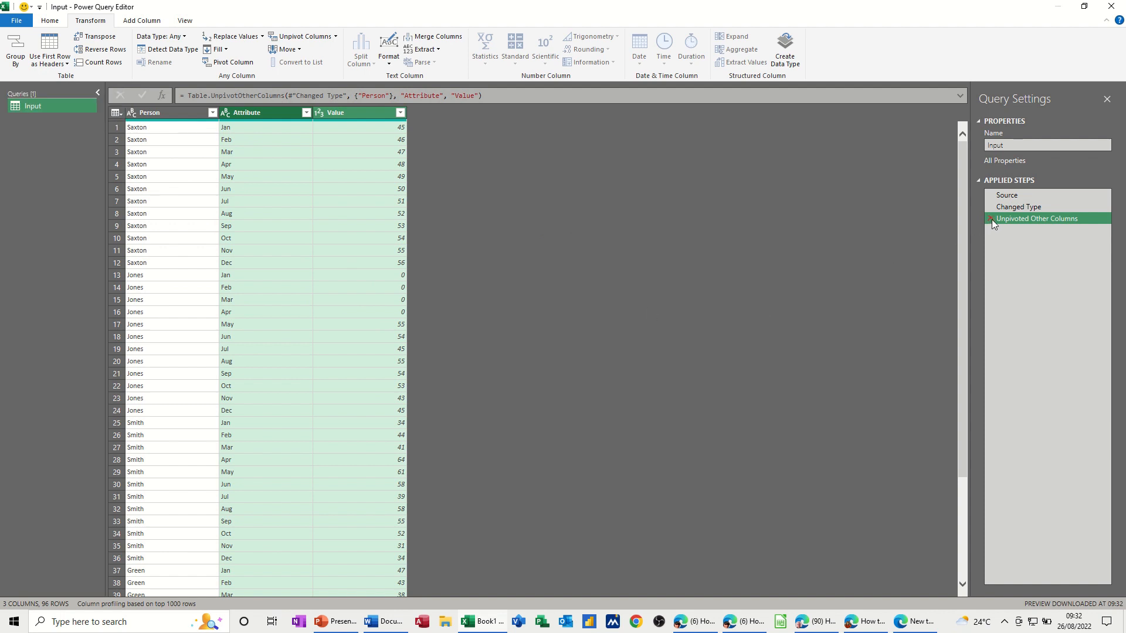
{"action": "mouse_move", "coordinate": [949, 231]}
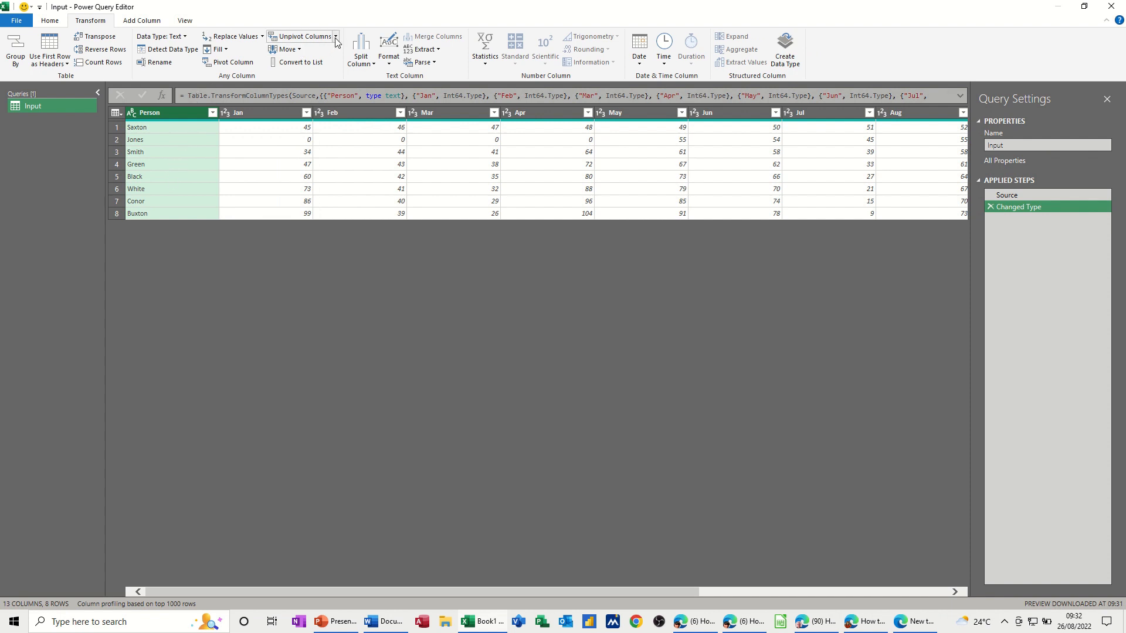
{"action": "left_click", "coordinate": [305, 36]}
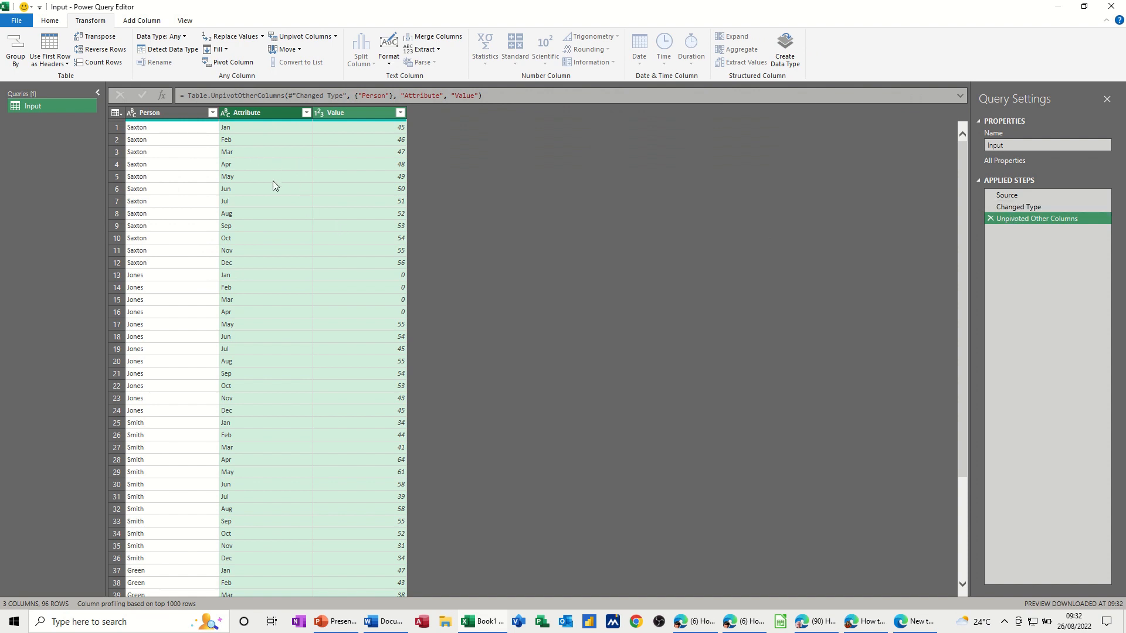
{"action": "mouse_move", "coordinate": [178, 160]}
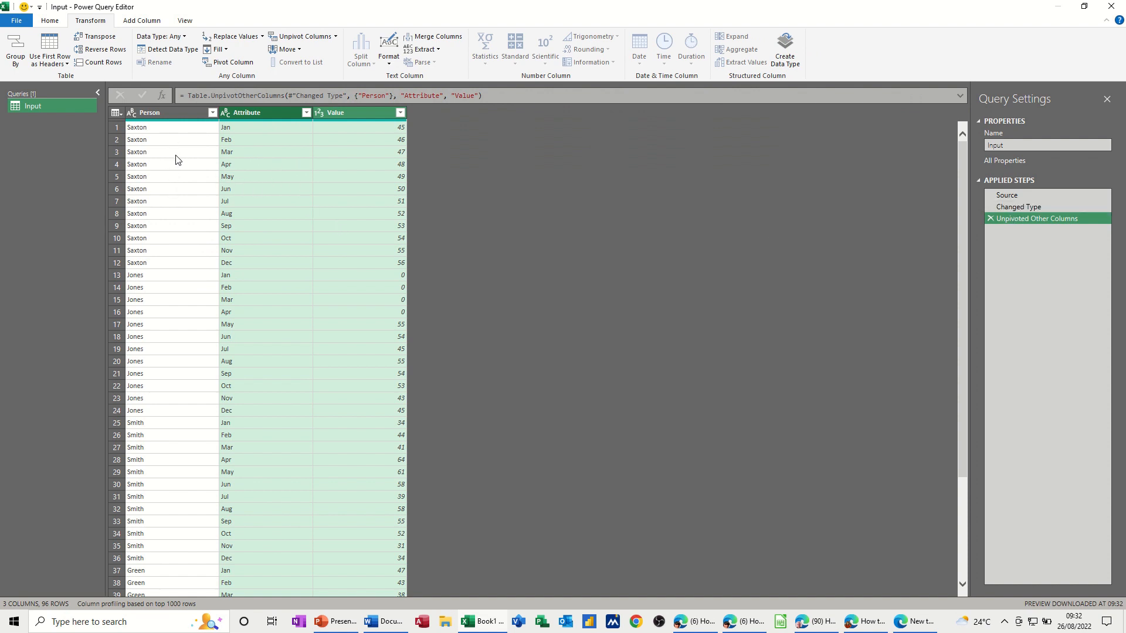
{"action": "mouse_move", "coordinate": [159, 172]}
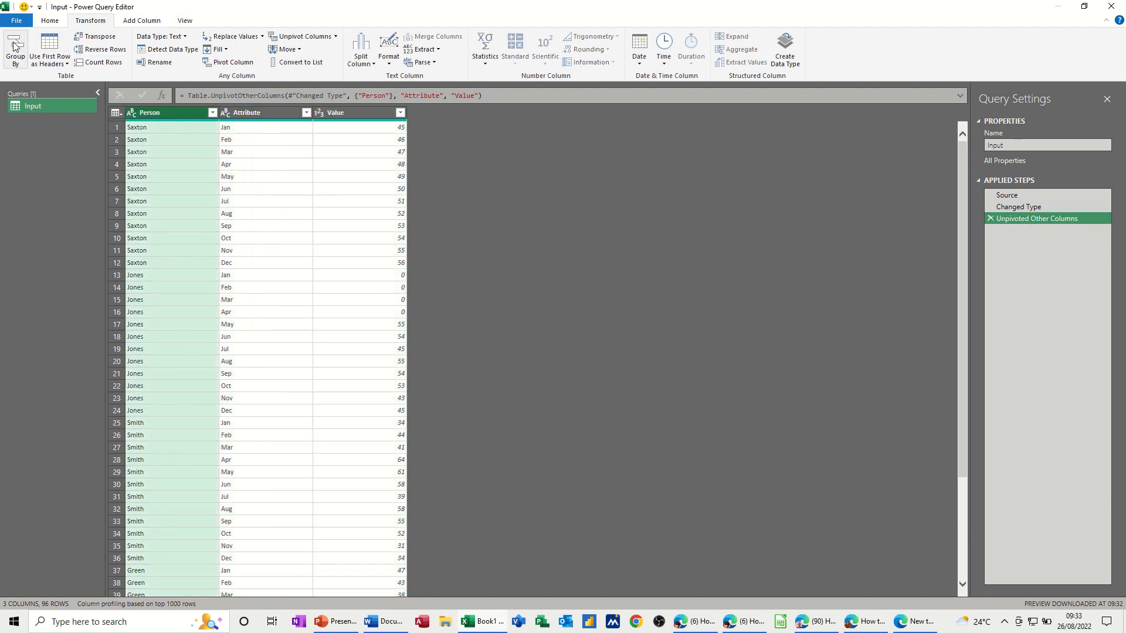
Group rows by Person with a Count column that sums Value
{"action": "left_click", "coordinate": [16, 49]}
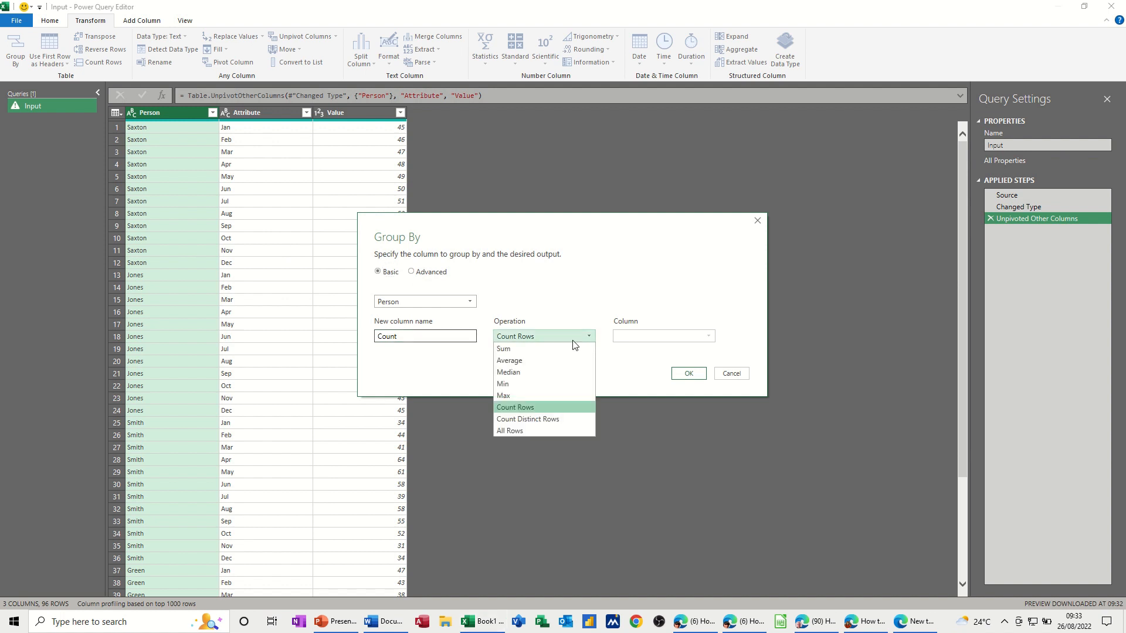
{"action": "left_click", "coordinate": [503, 349]}
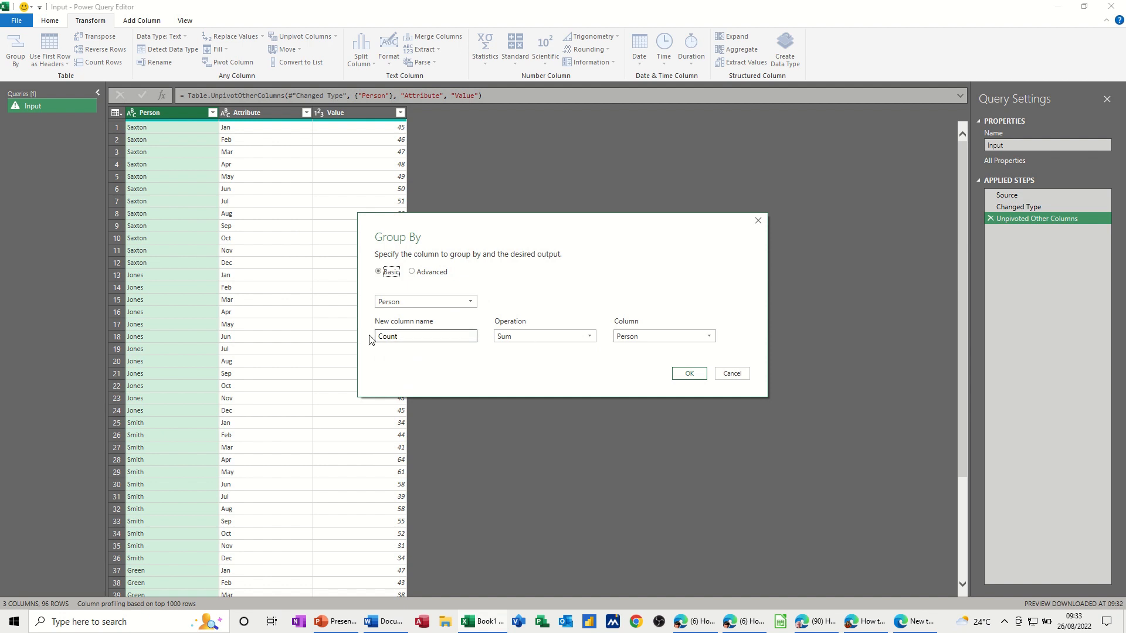
{"action": "mouse_move", "coordinate": [634, 348]}
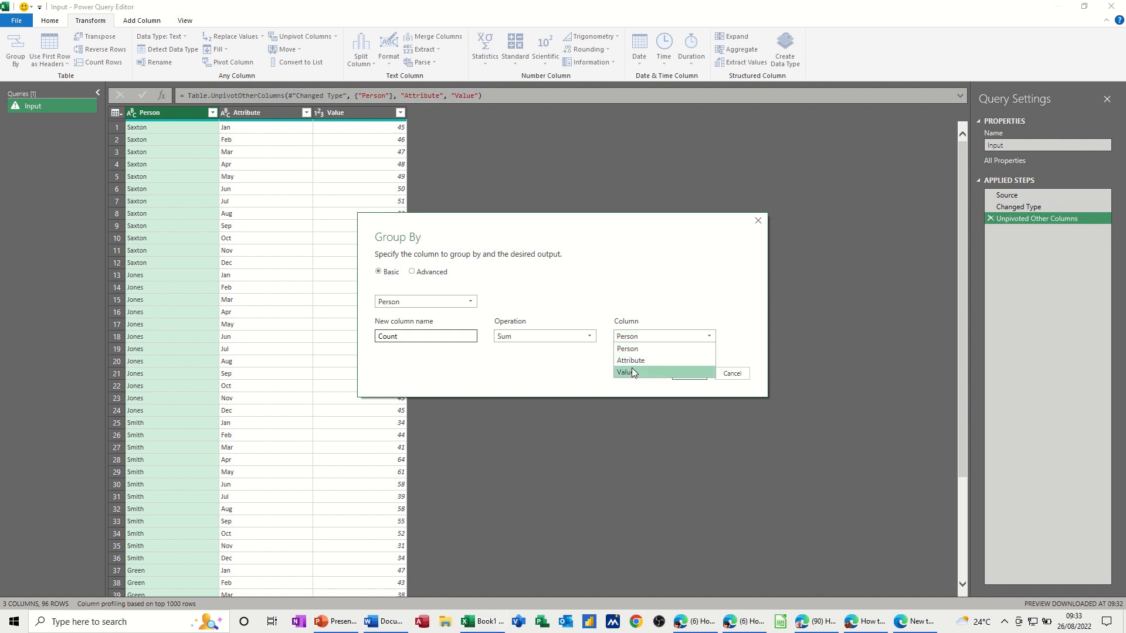
{"action": "left_click", "coordinate": [627, 372]}
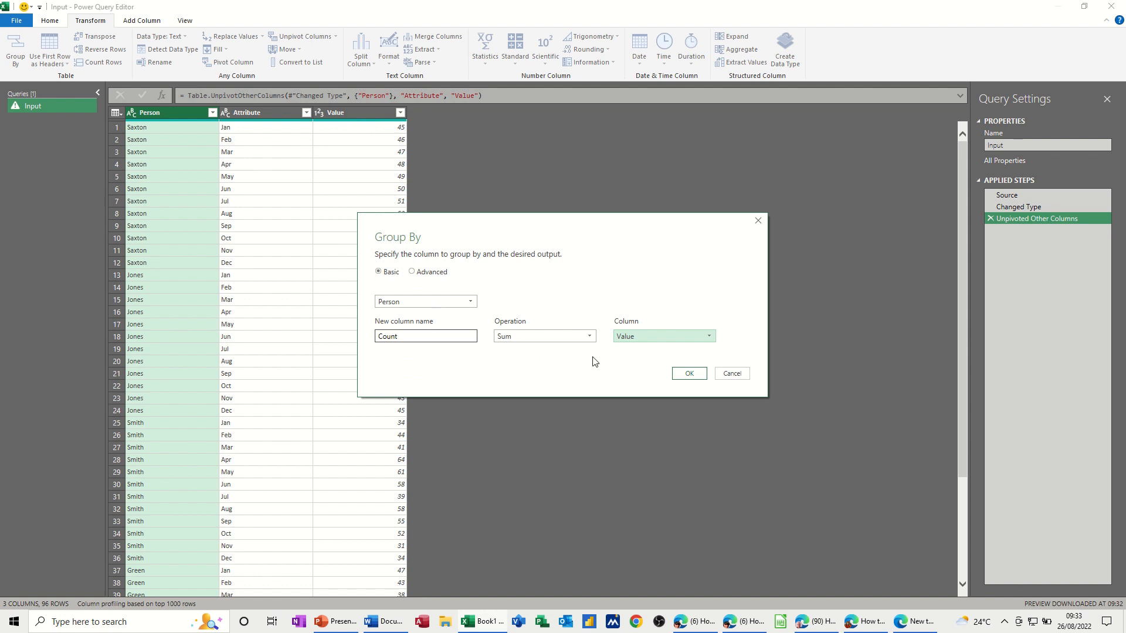
{"action": "left_click", "coordinate": [689, 373]}
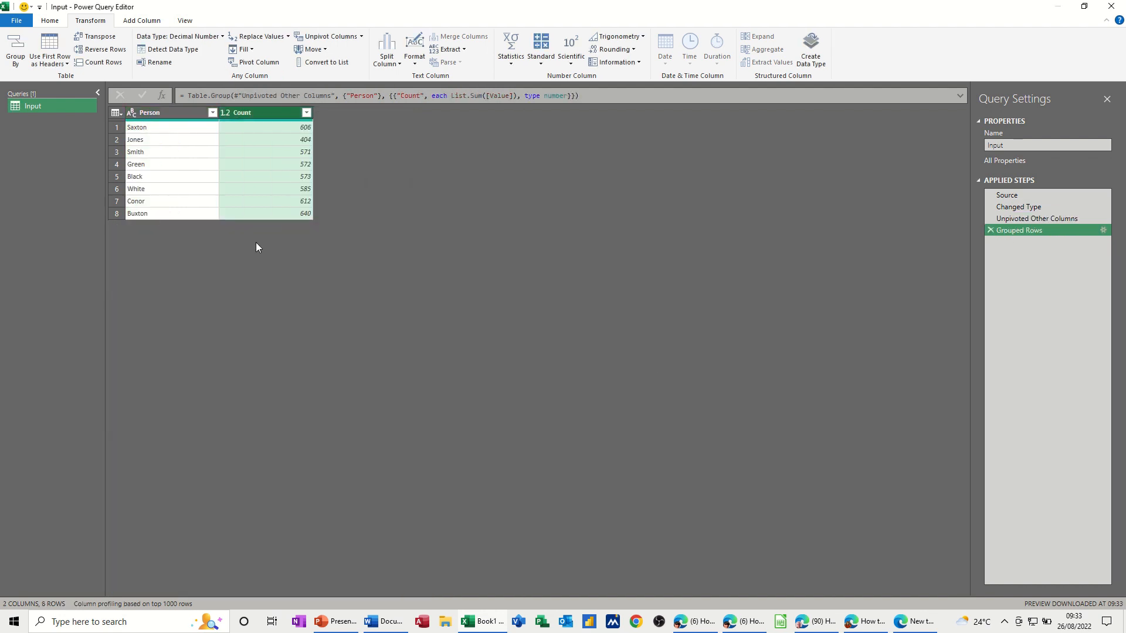
{"action": "mouse_move", "coordinate": [221, 170]}
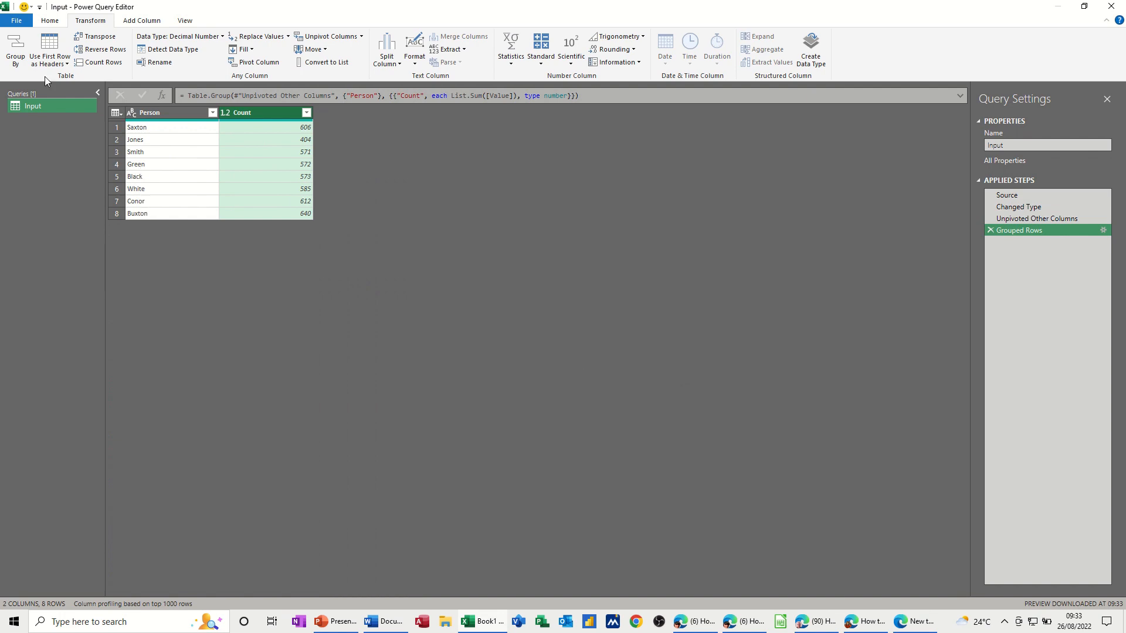
Close & Load the grouped query to a new worksheet
{"action": "left_click", "coordinate": [49, 20]}
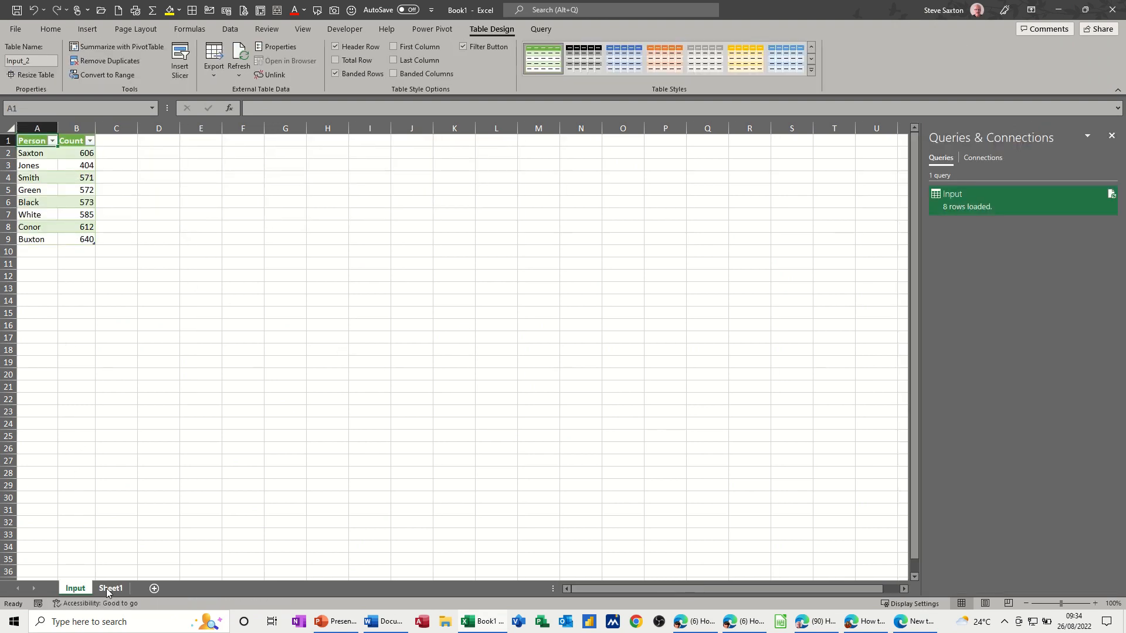
Review the eight person totals on the Input sheet, then reopen the Input query
{"action": "left_click", "coordinate": [75, 588]}
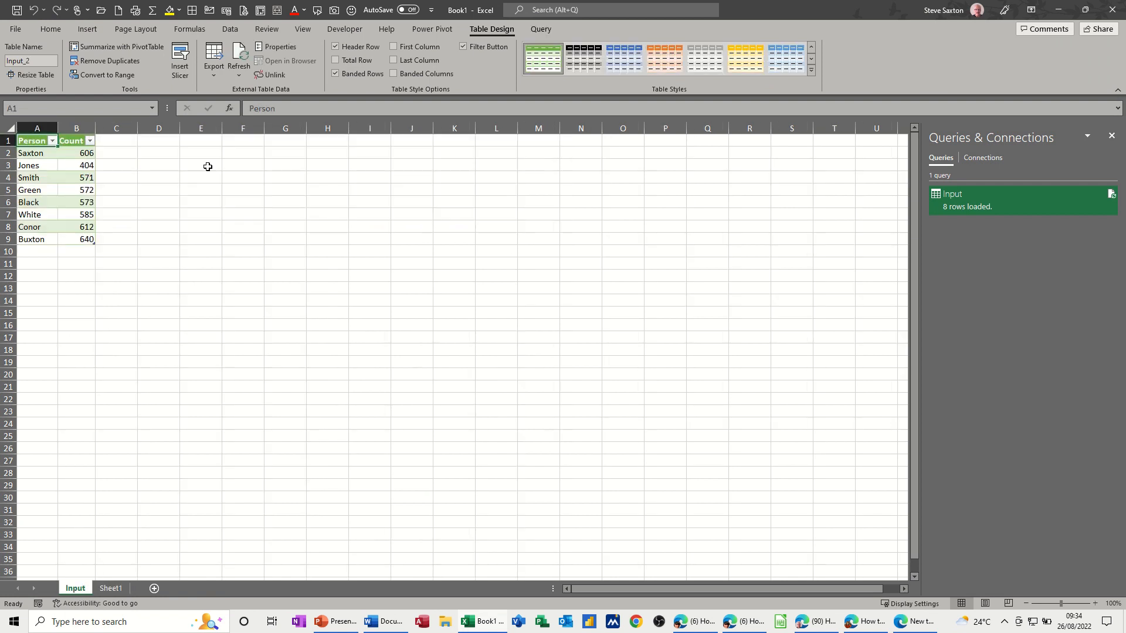
{"action": "mouse_move", "coordinate": [57, 183]}
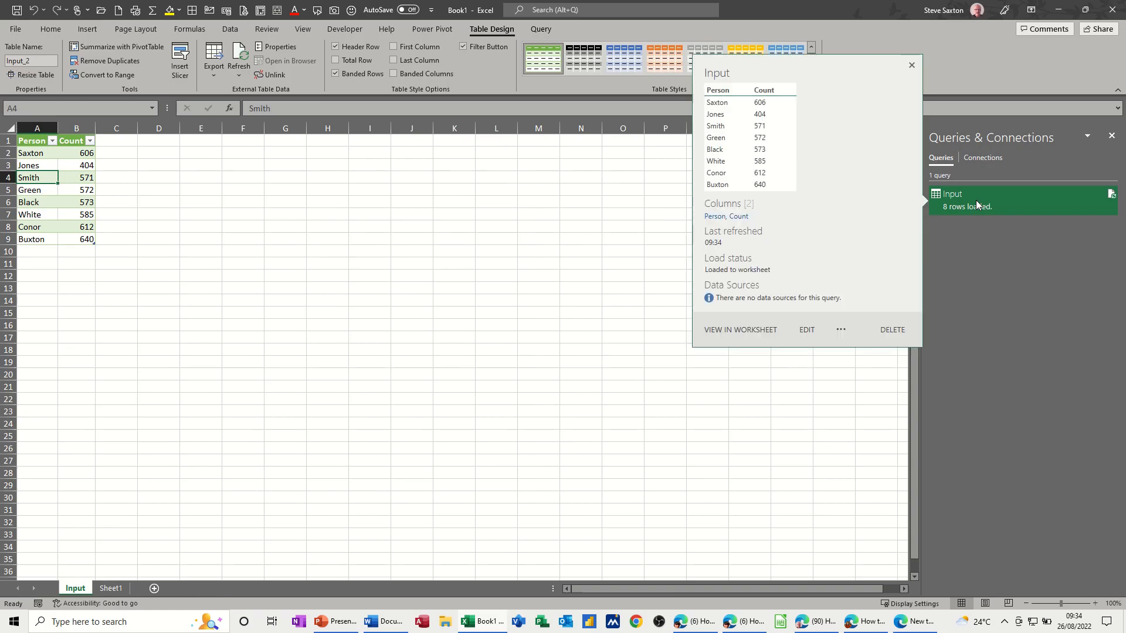
{"action": "left_click", "coordinate": [806, 330]}
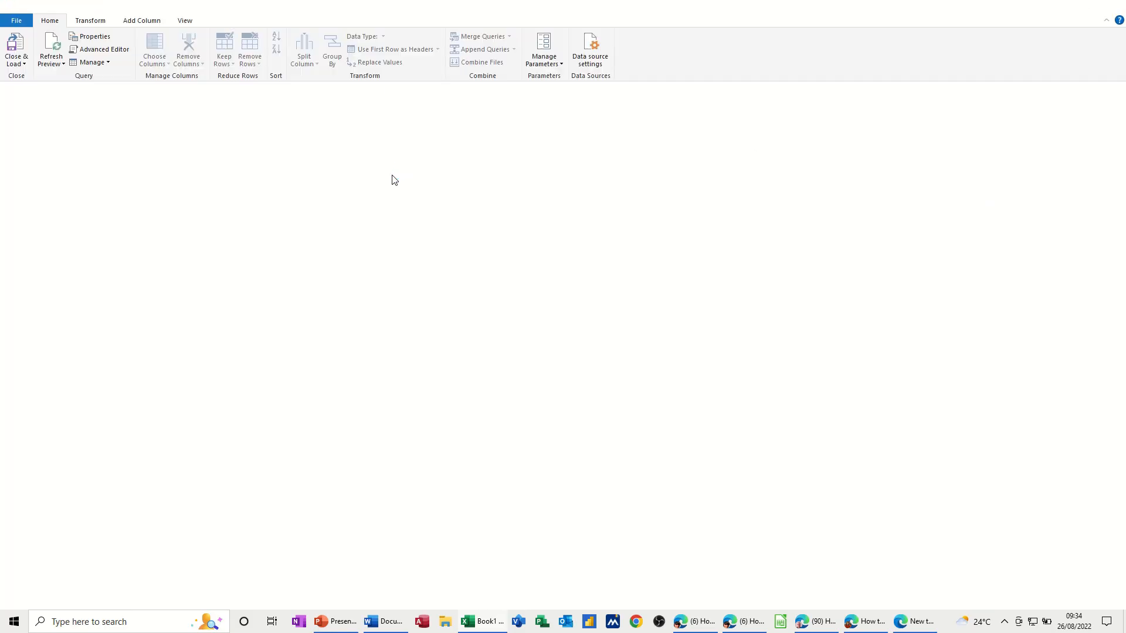